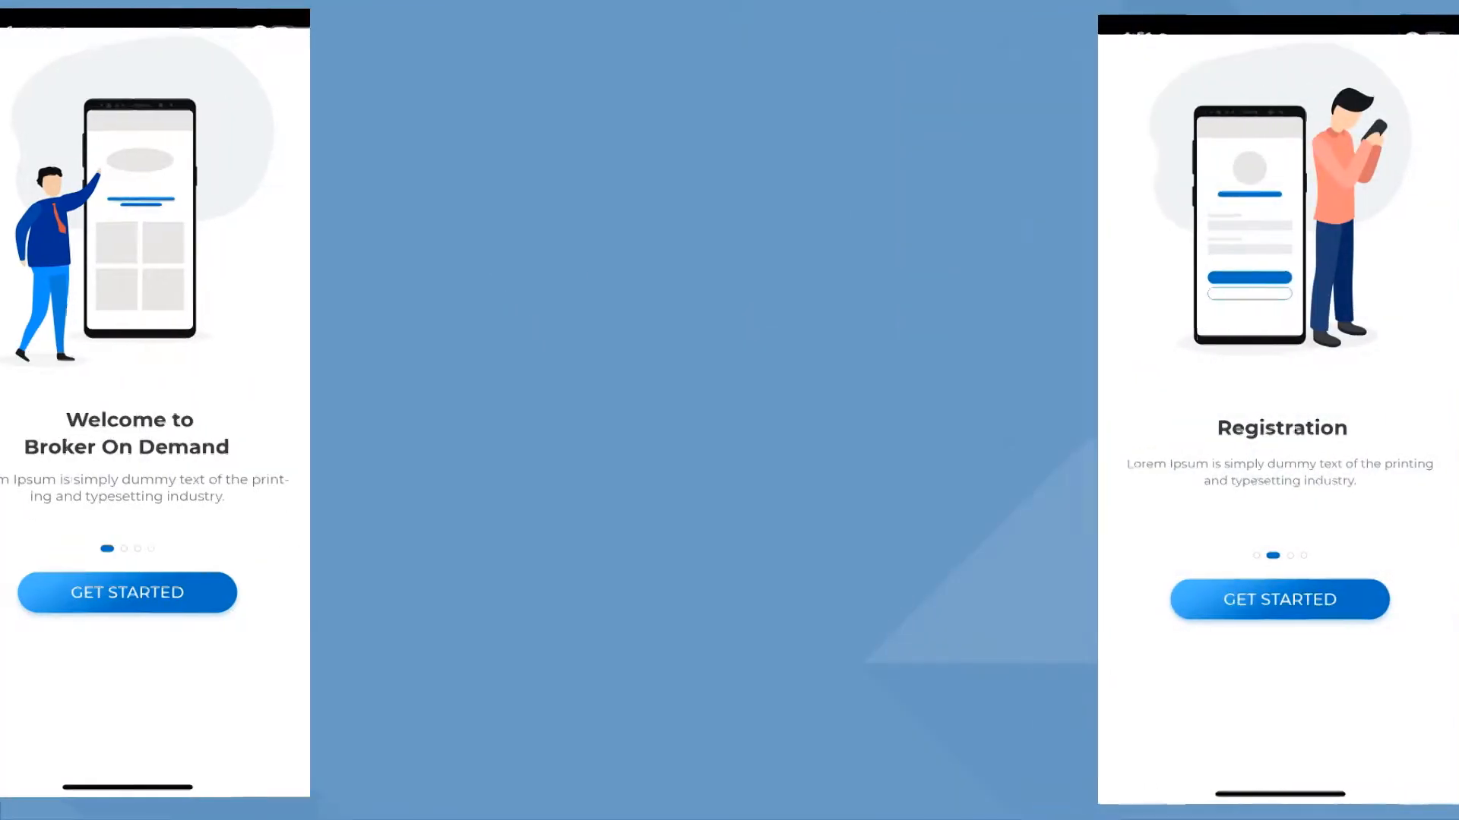
Step: Finish the onboarding slides with GET STARTED to reach the LOGIN / SIGN UP screens
click(127, 592)
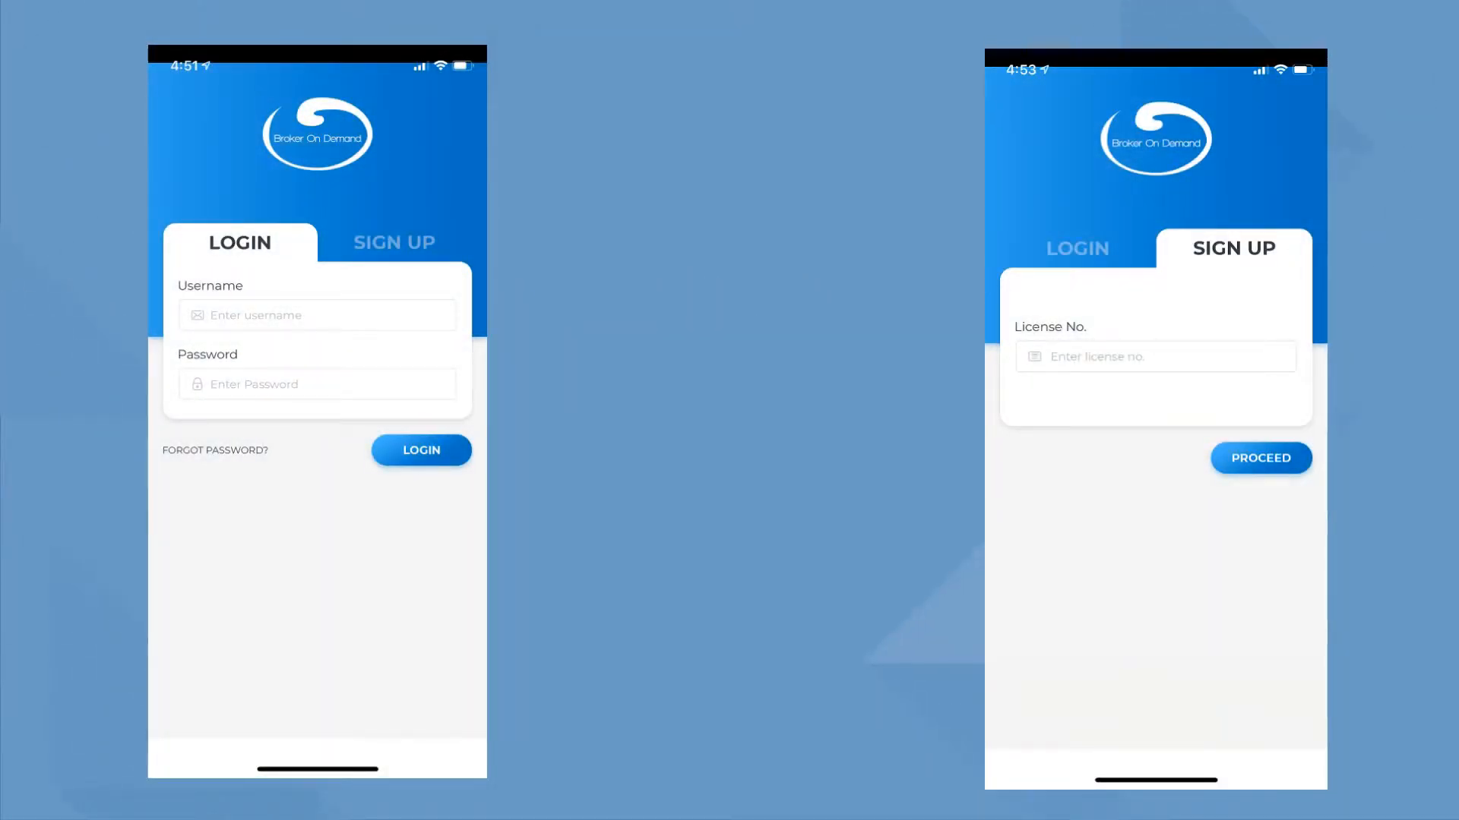
Step: Submit Contact Details, view the Dashboard, then expand a question under BOD FAQs
click(1260, 458)
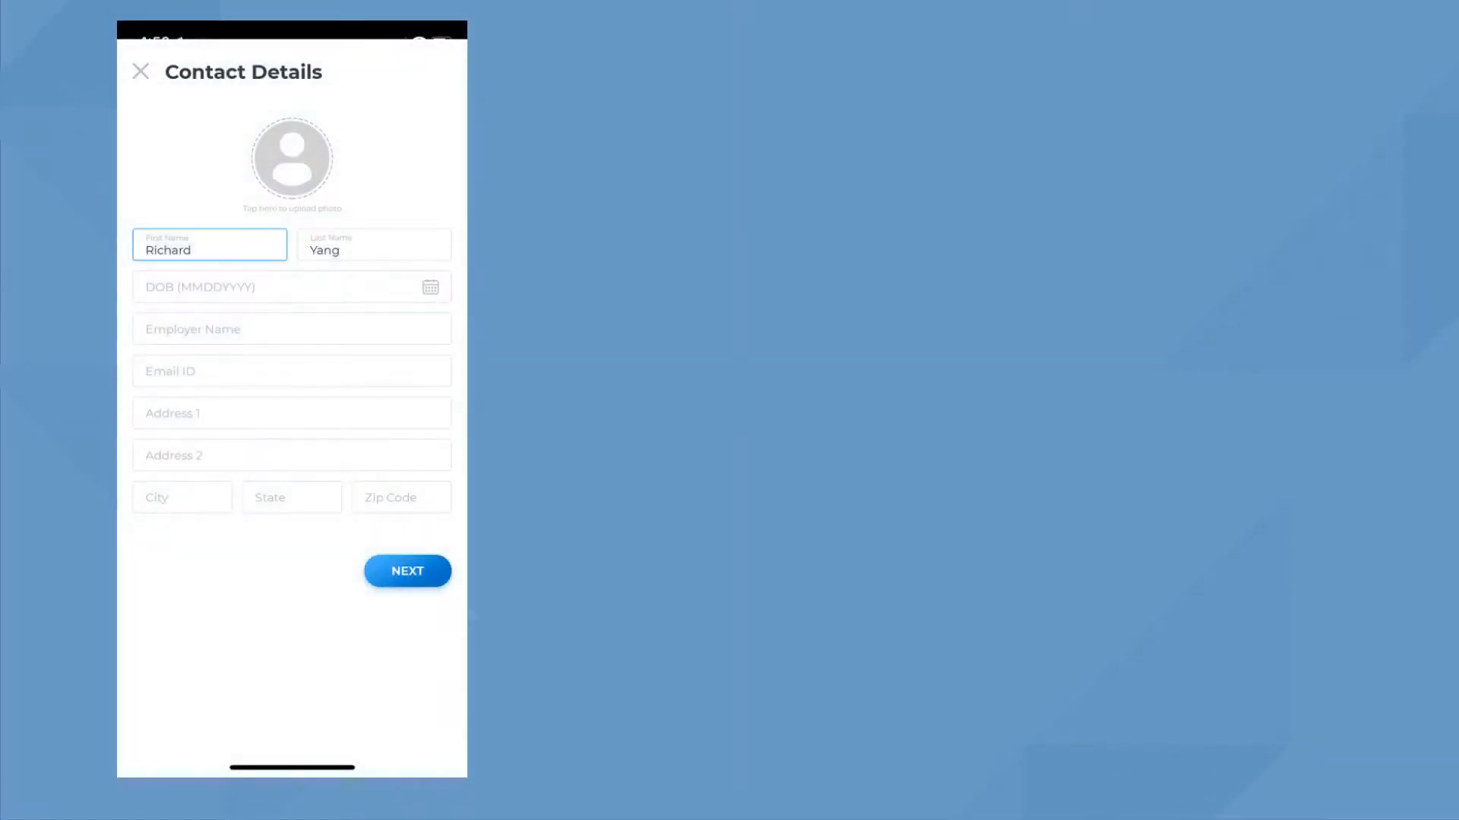
click(406, 570)
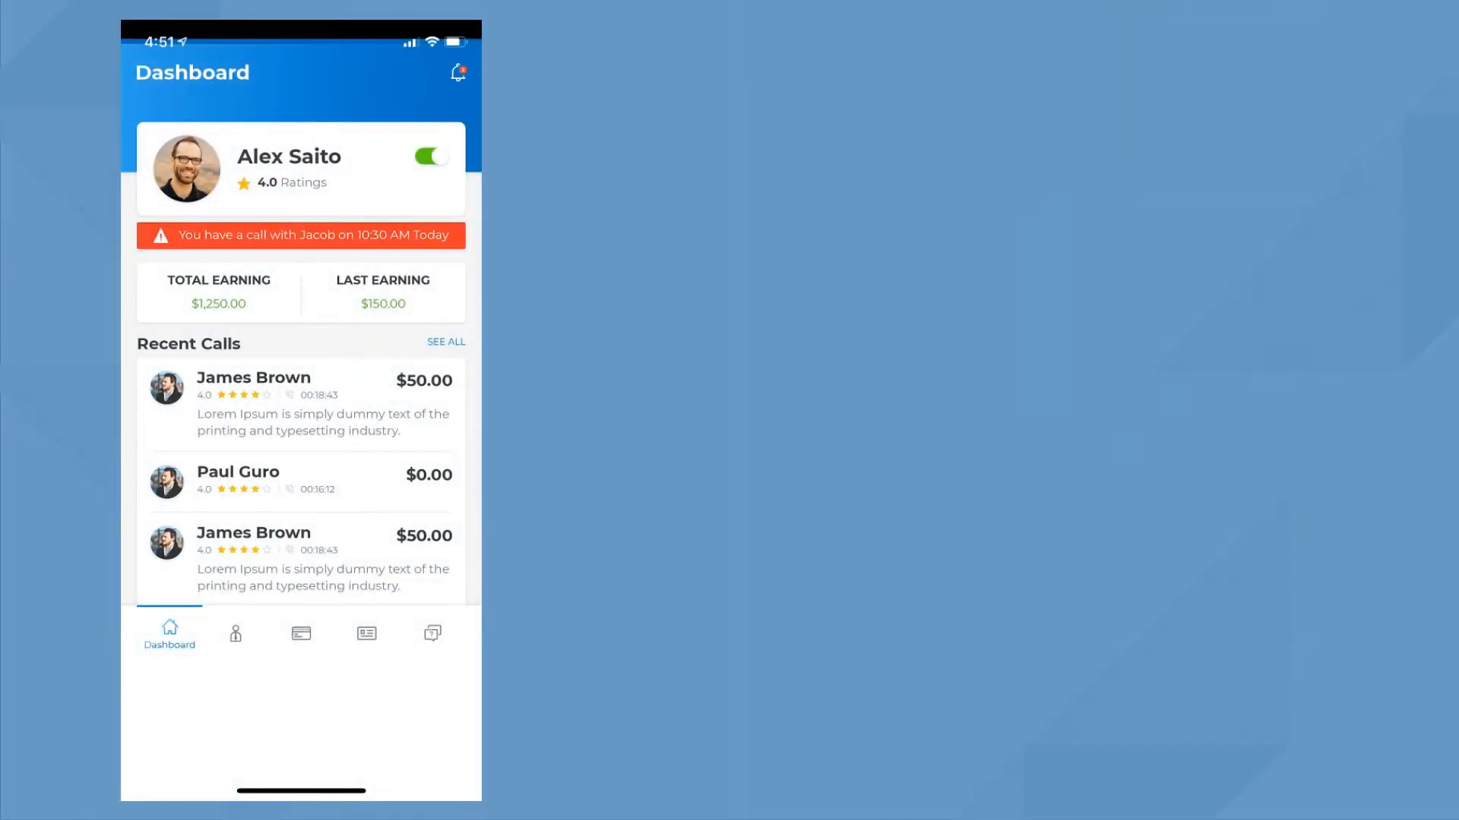
click(431, 634)
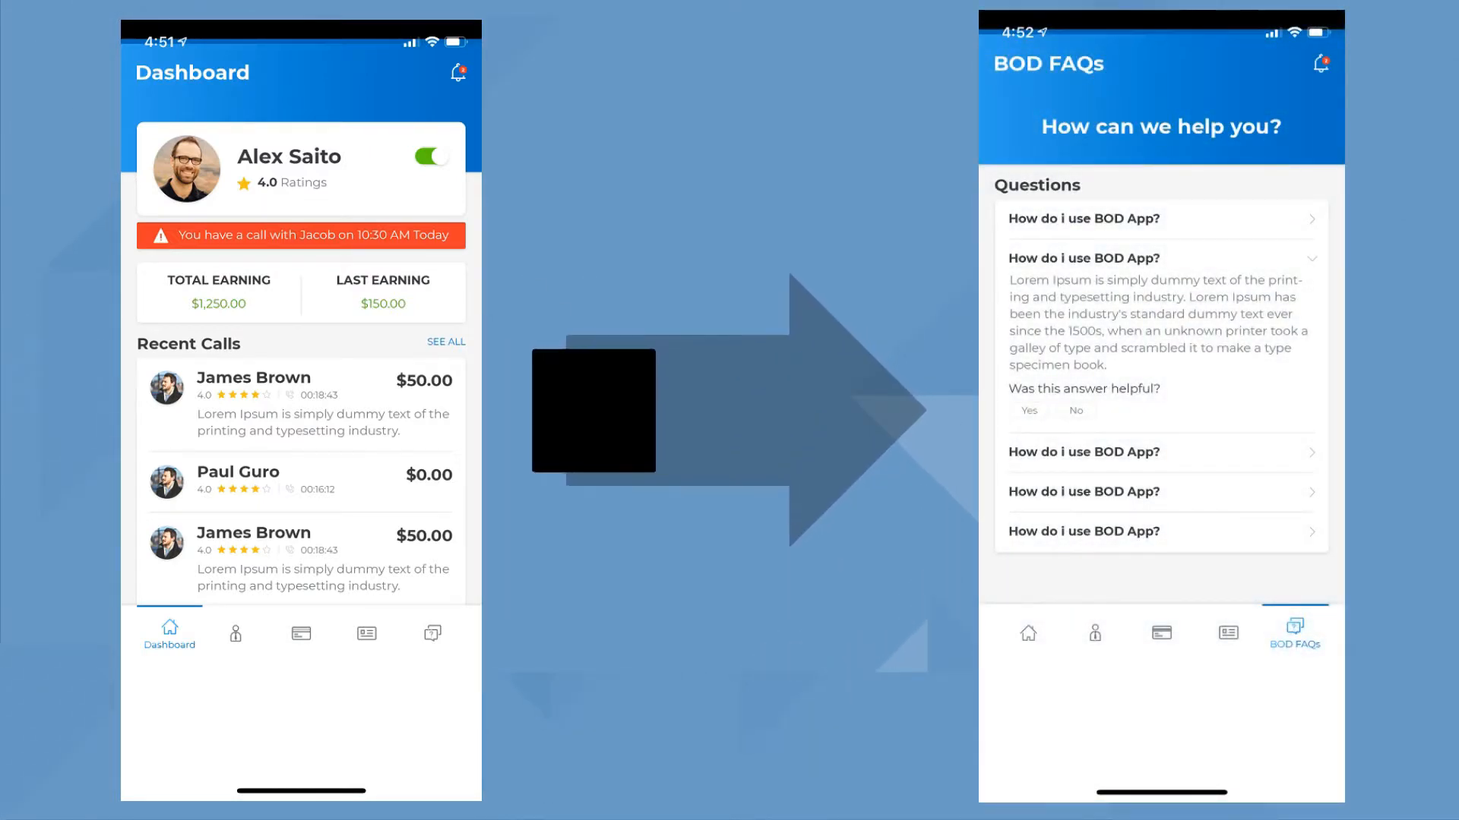